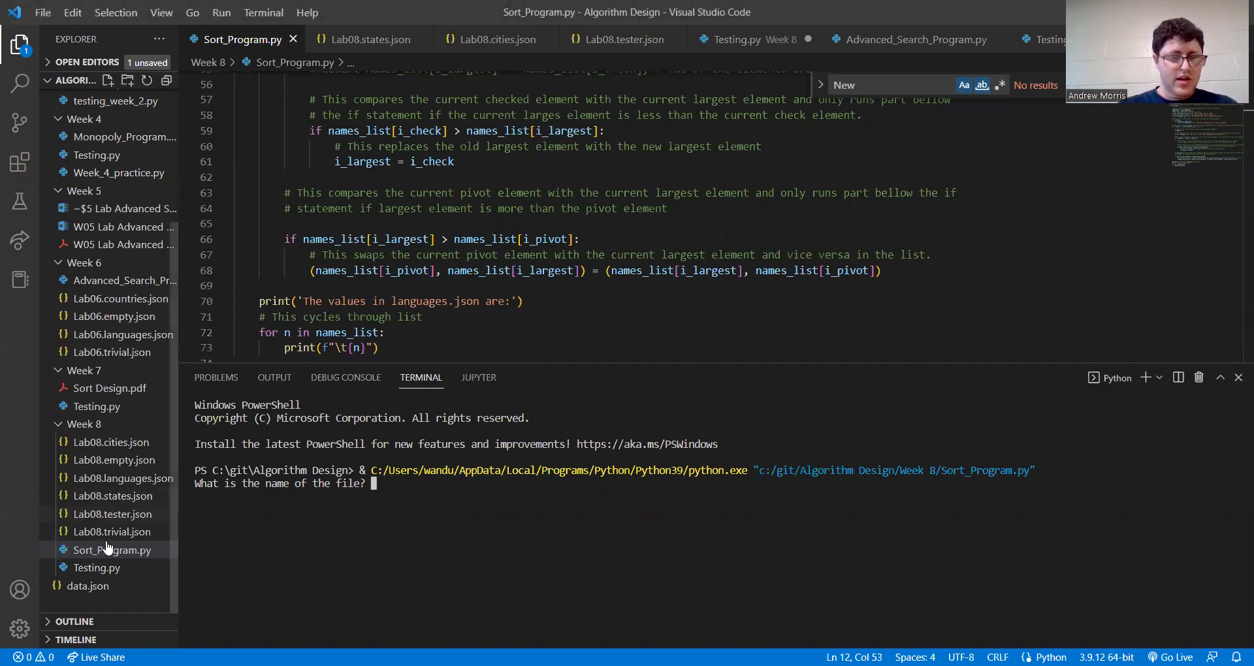
pyautogui.moveTo(129, 468)
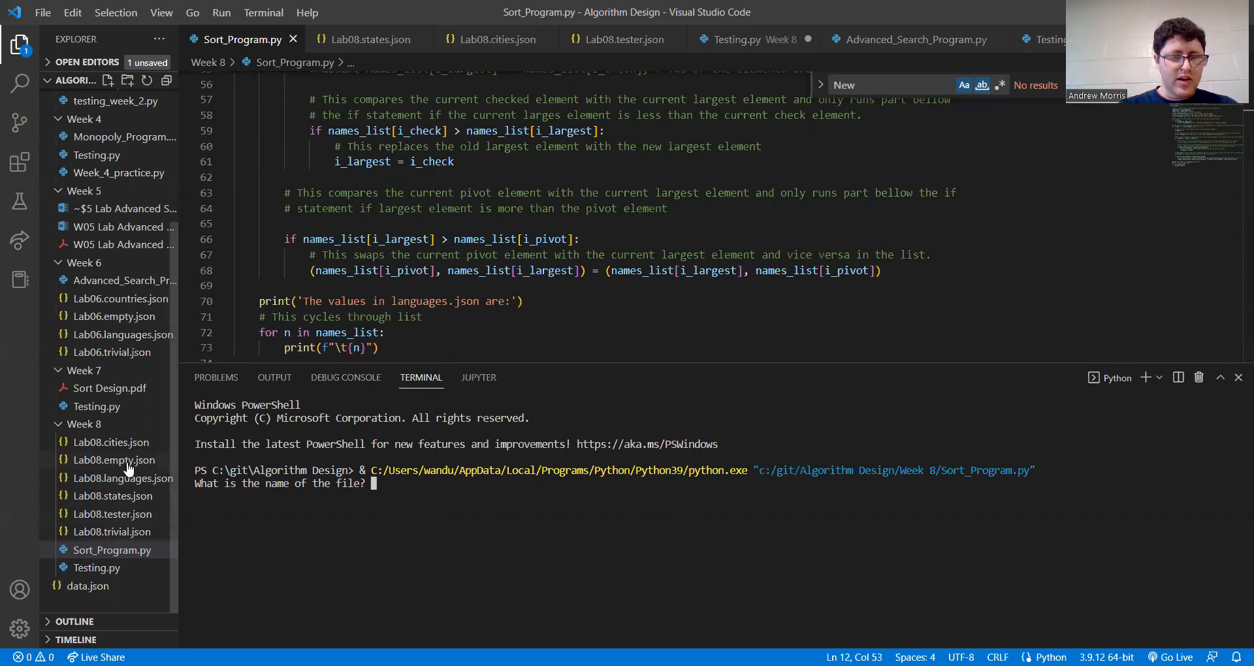
# Paste the Week 8\Lab08.empty.json path into the program's file prompt
pyautogui.rightClick(115, 460)
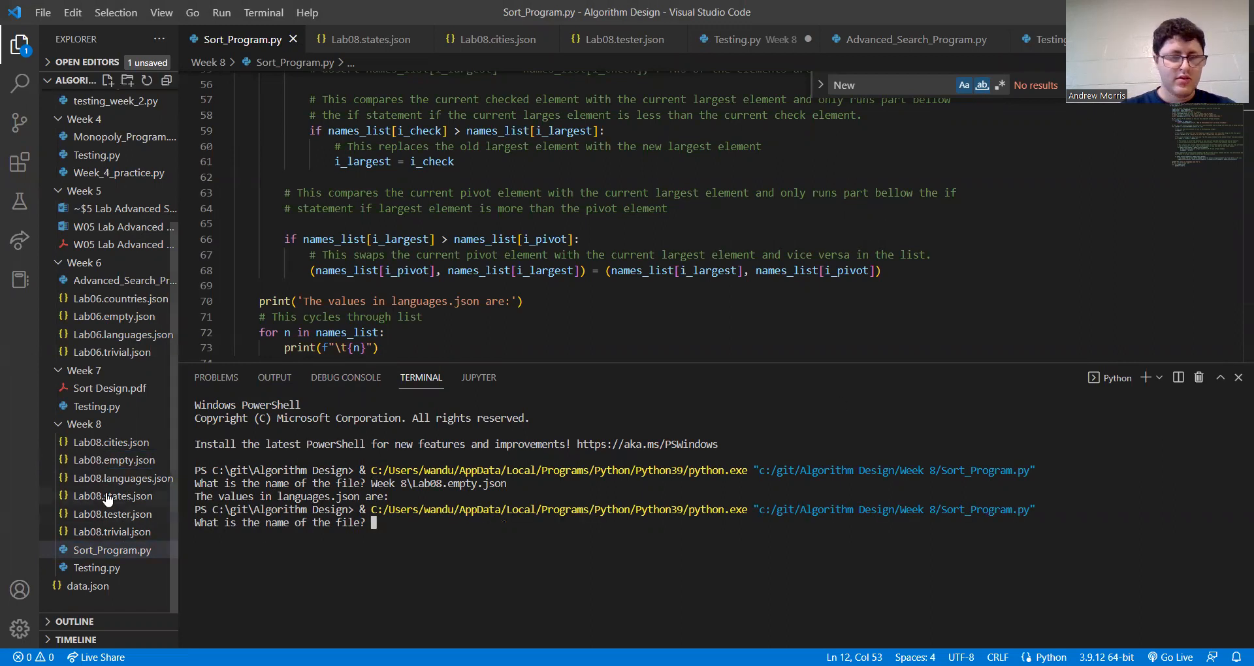
pyautogui.moveTo(125, 514)
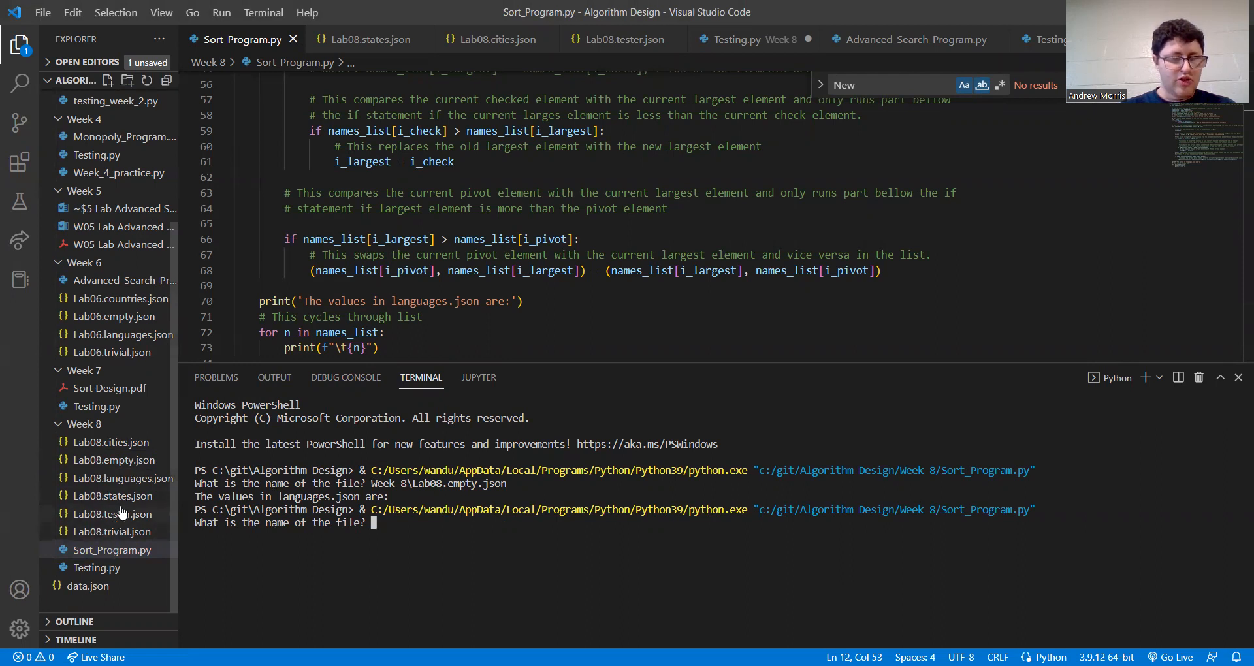
# Run the sort on Lab08.trivial.json, then paste Lab08.languages.json into the next run
pyautogui.rightClick(111, 532)
pyautogui.write('Week 8\\Lab08.trivial.json')
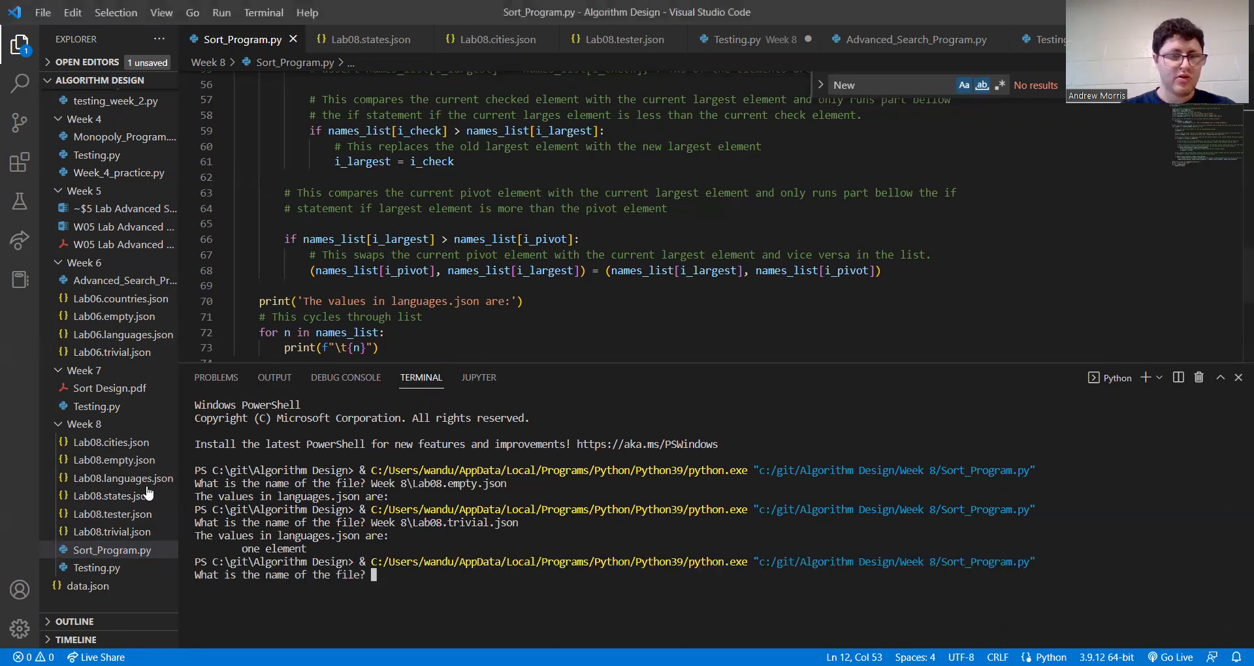
pyautogui.rightClick(118, 478)
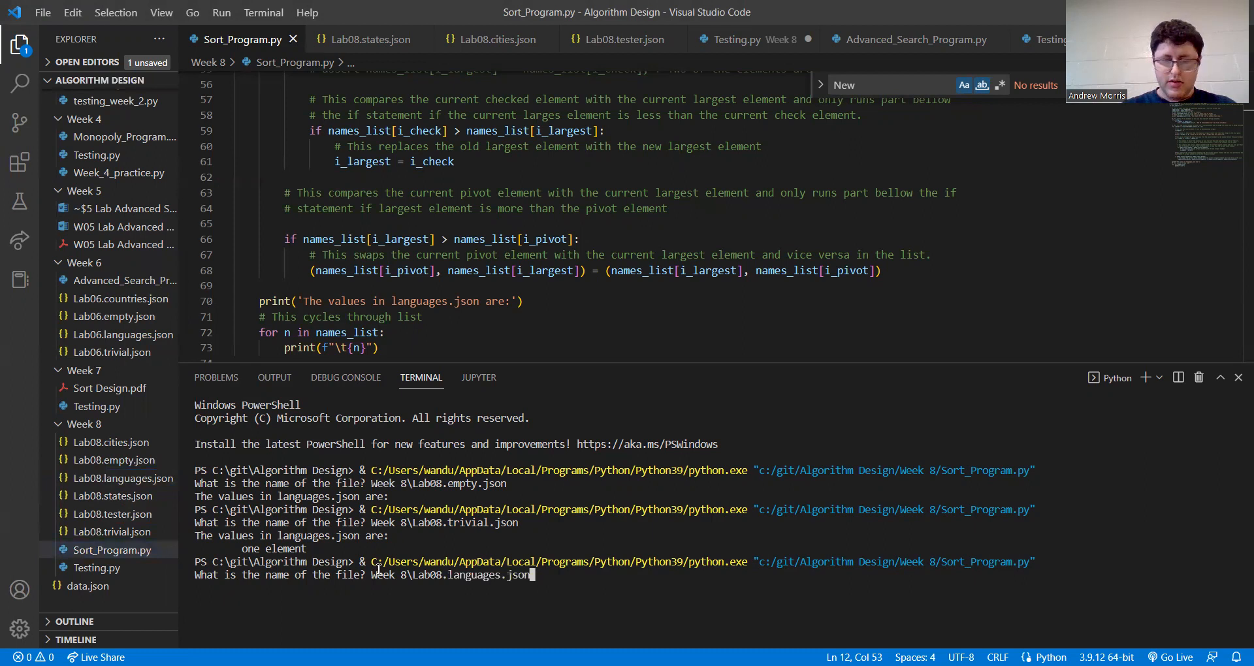
# Submit Lab08.languages.json to print the languages sorted from C through Swift
pyautogui.press('Enter')
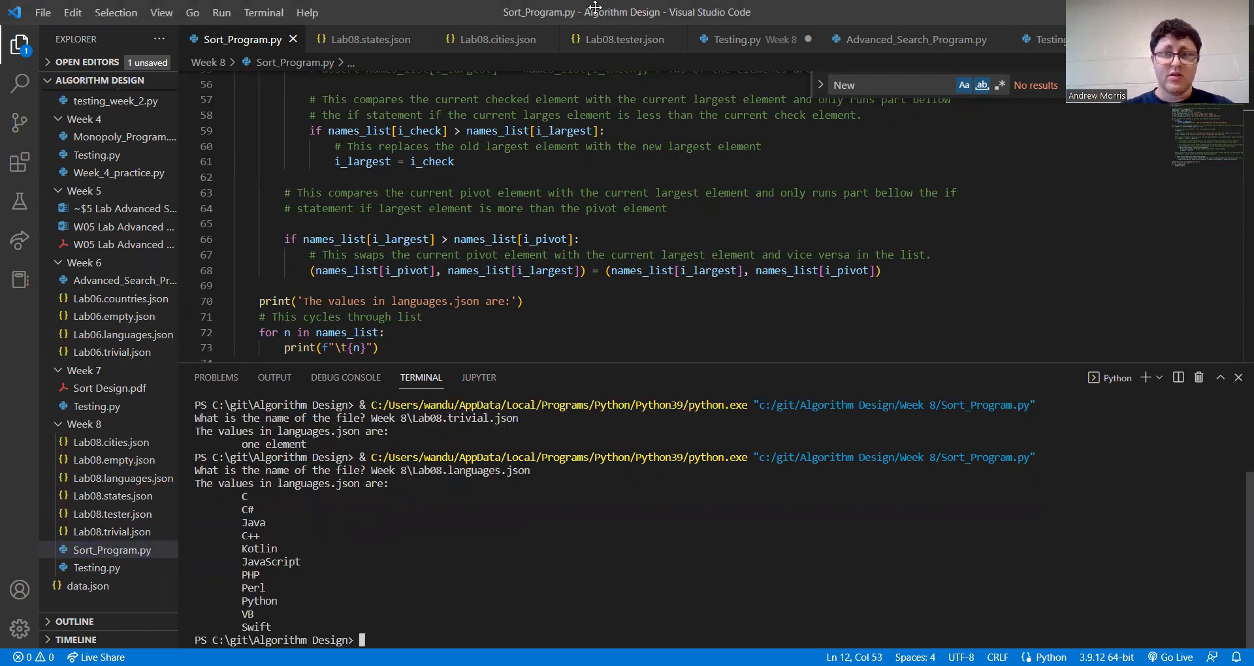
pyautogui.moveTo(66, 540)
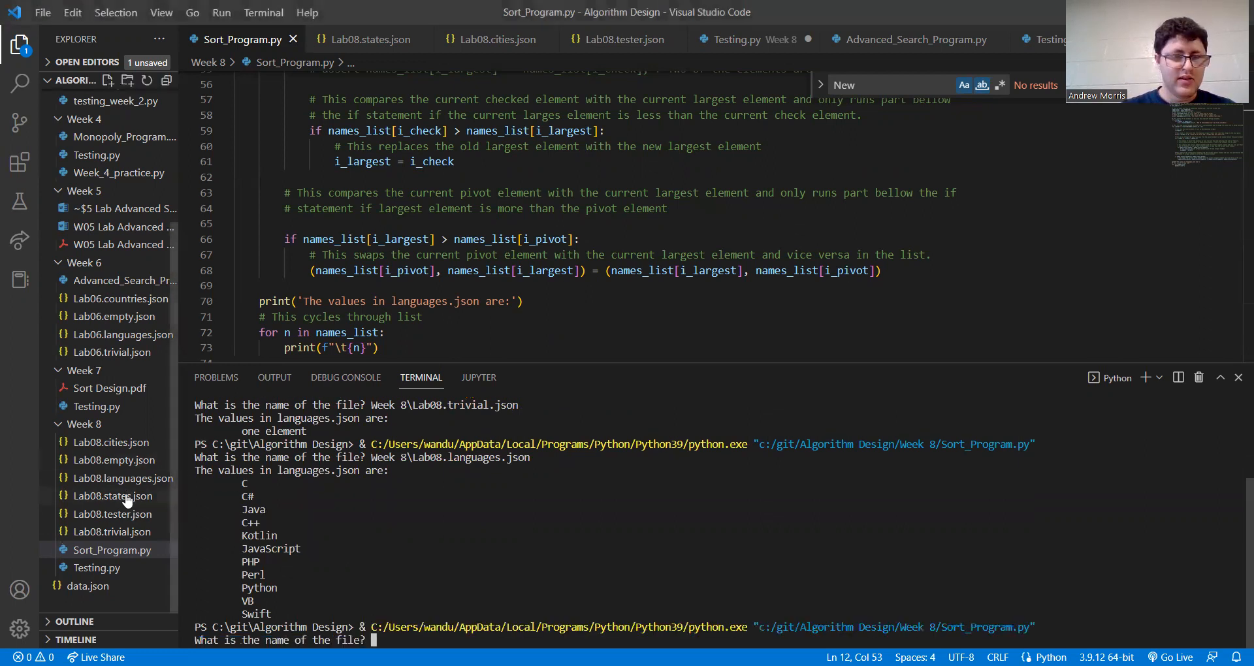
# Enter C:\git\Algorithm Design\Week 8\Lab08.states.json and scroll the sorted states through Wyoming
pyautogui.write('C:\\git\\Algorithm Design\\Week 8\\Lab08.states.json')
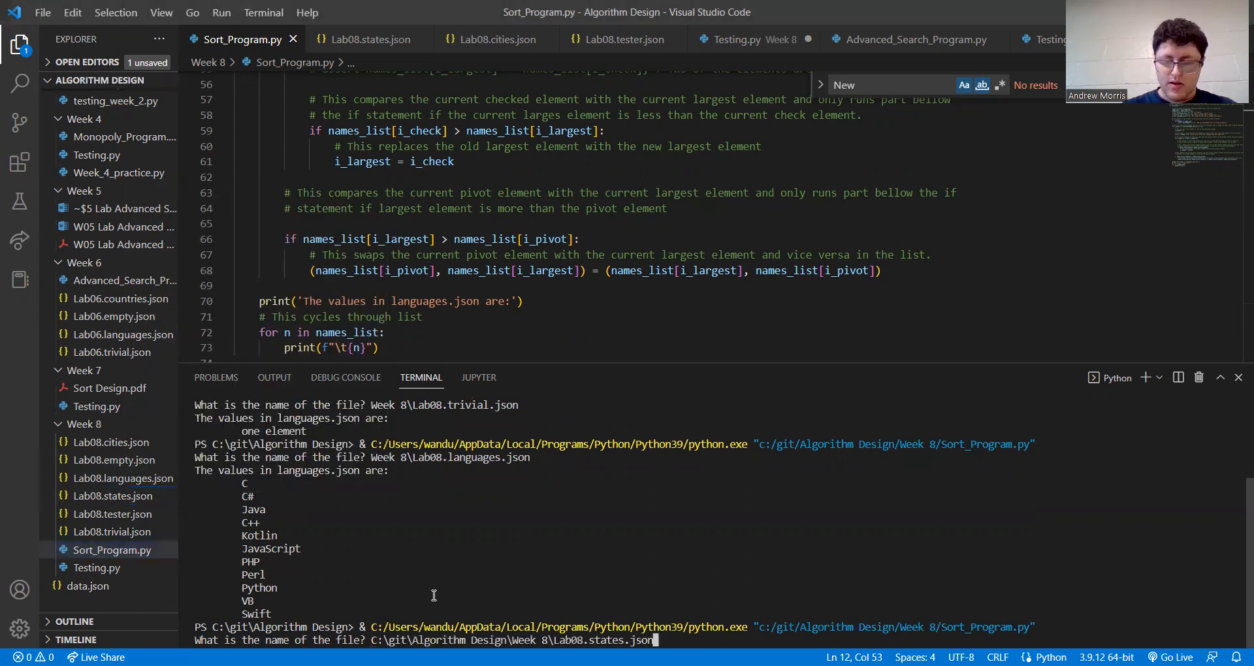
pyautogui.press('Enter')
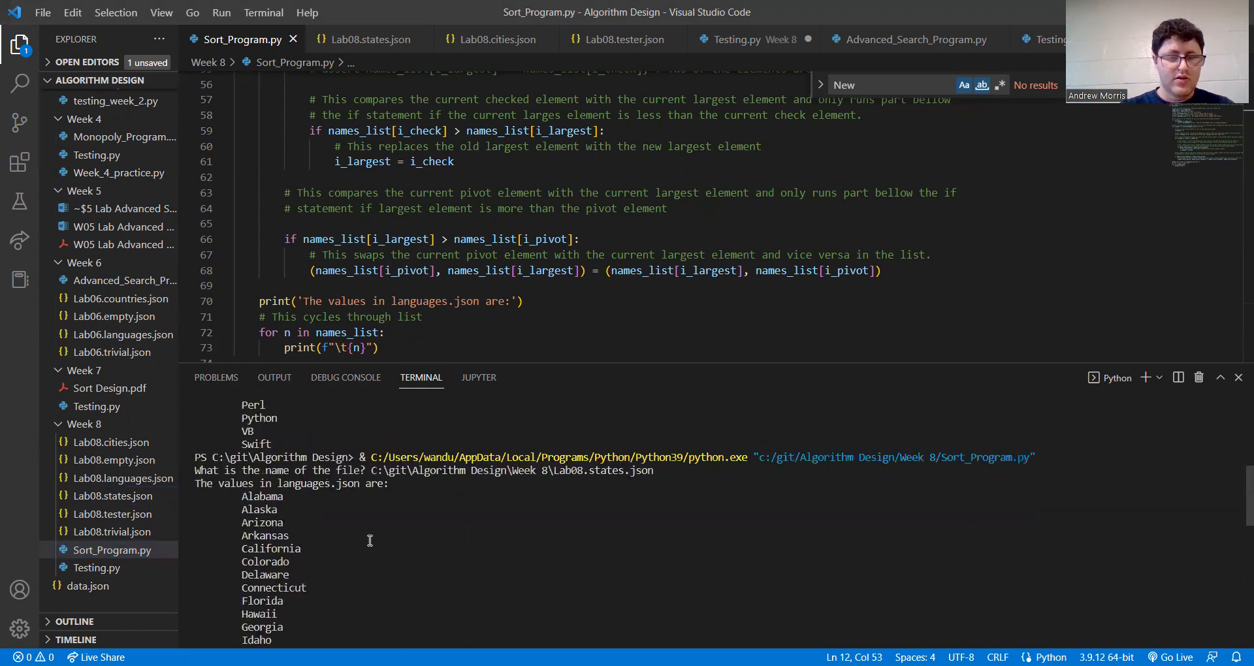
pyautogui.scroll(-3)
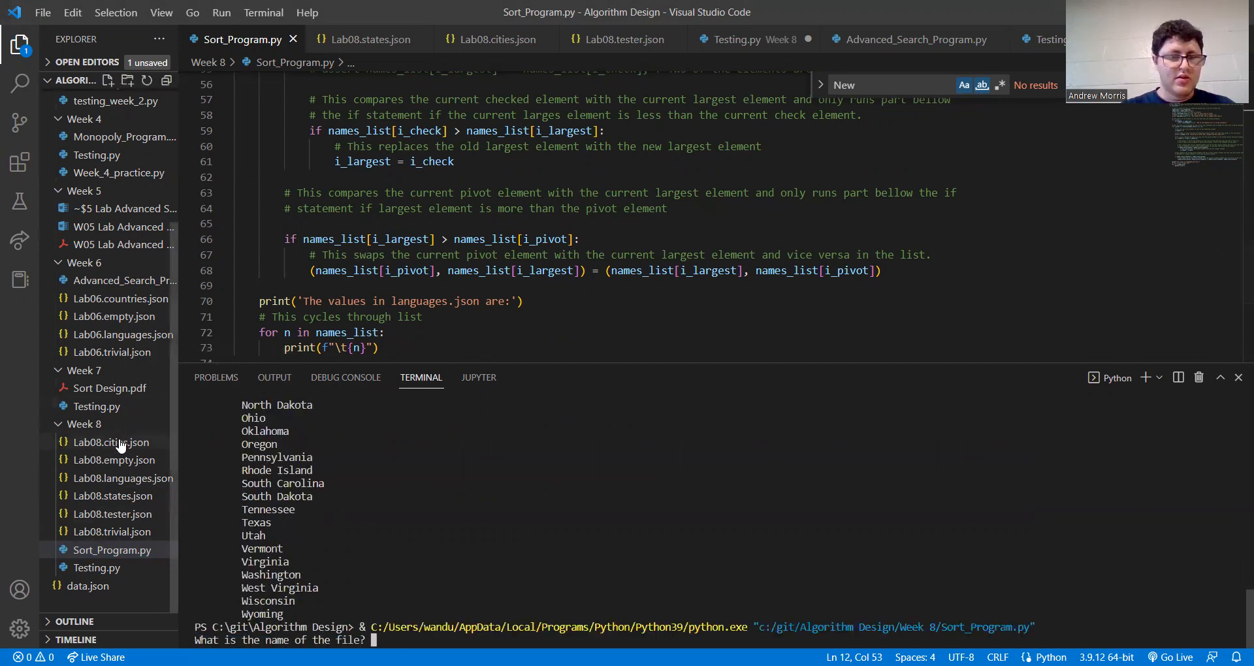
# Supply Lab08.cities.json and scroll the sorted cities from Albuquerque to Winston-Salem
pyautogui.click(111, 442)
pyautogui.write('Week 8\\Lab08.cities.json')
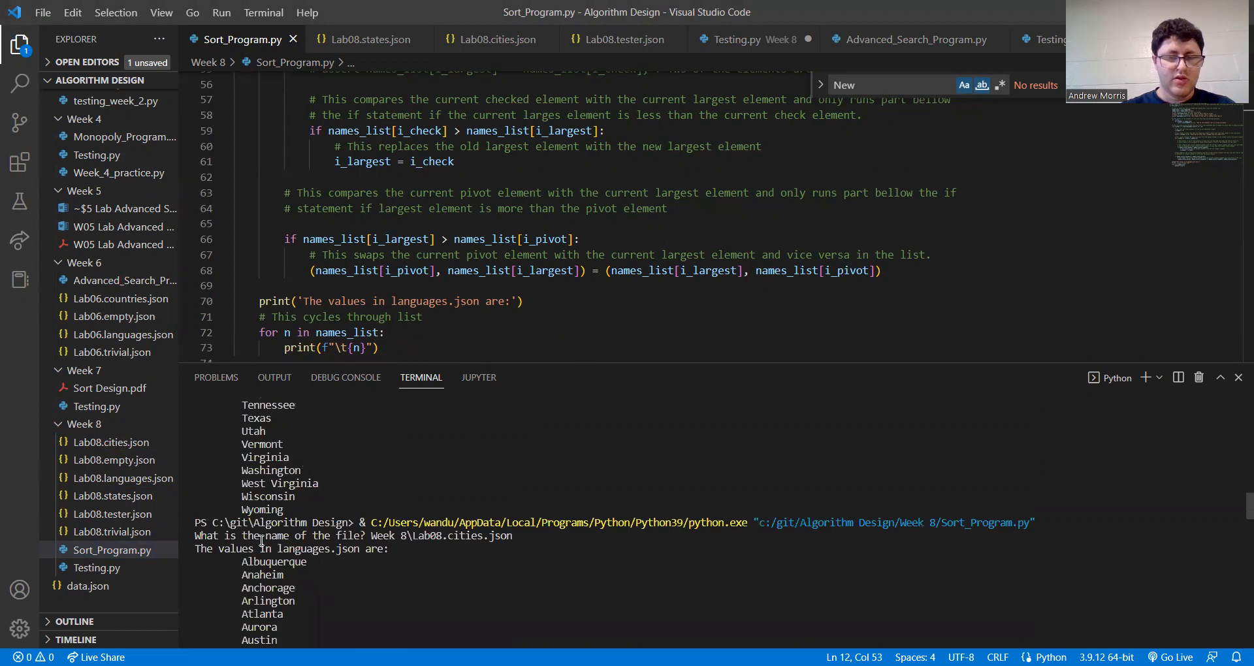
pyautogui.scroll(-3)
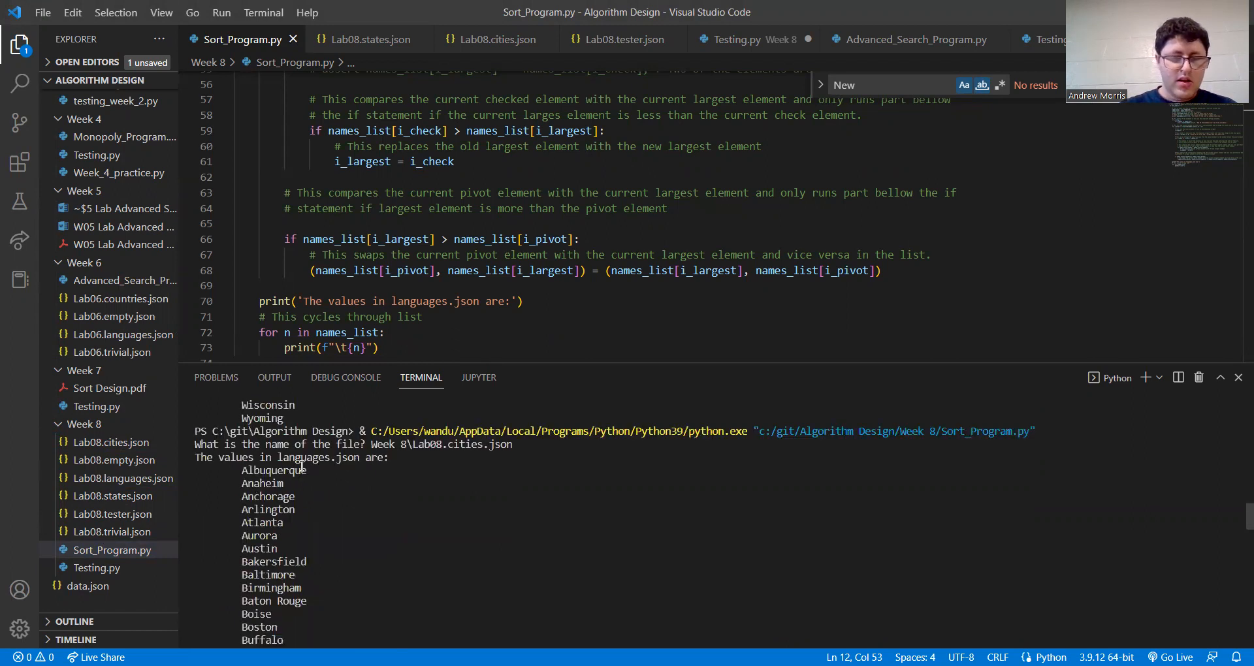
pyautogui.moveTo(307, 480)
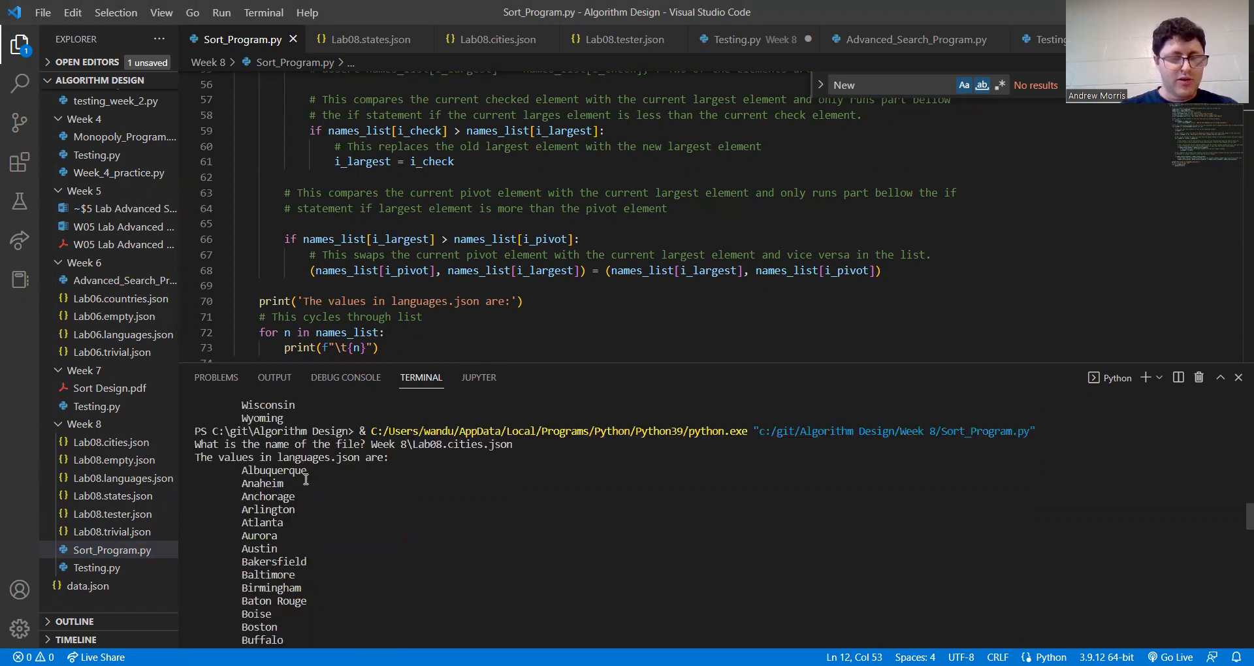
pyautogui.scroll(-3)
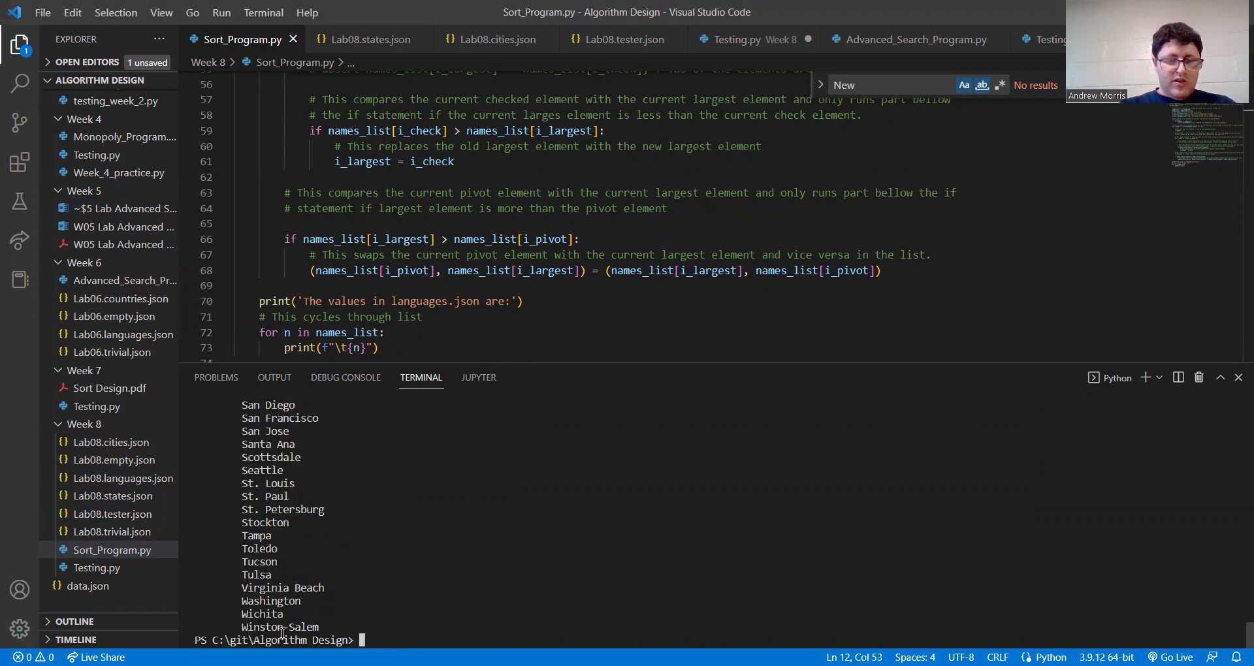
pyautogui.moveTo(352, 594)
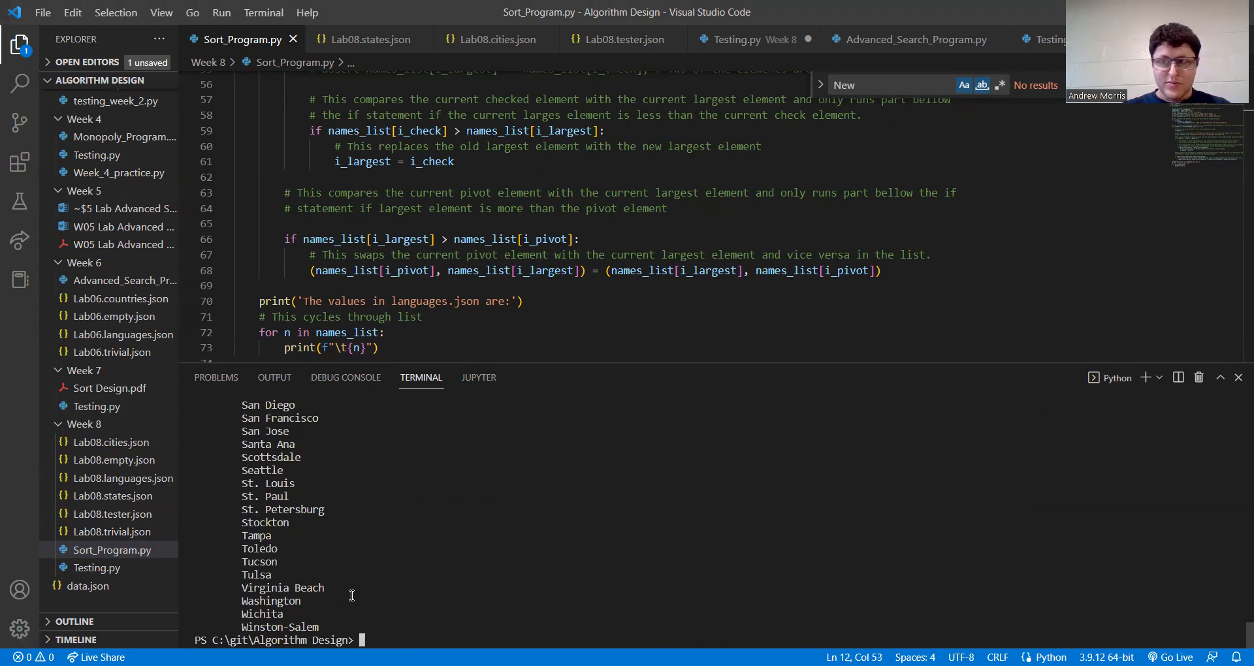
pyautogui.moveTo(1017, 8)
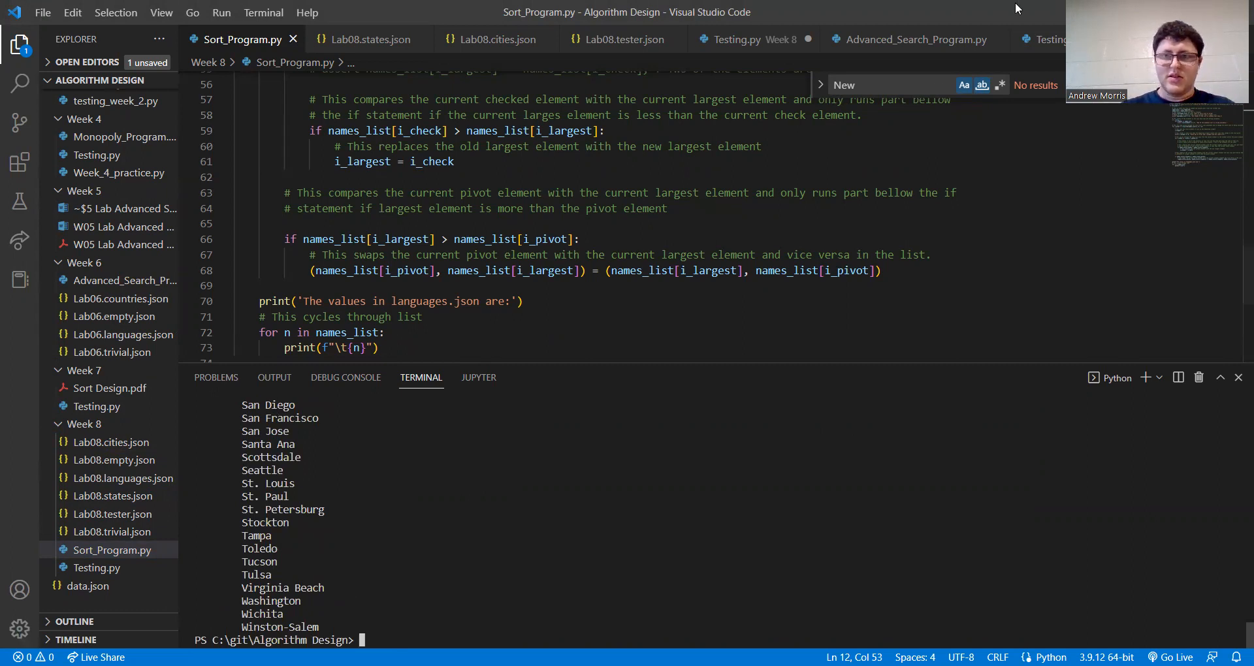